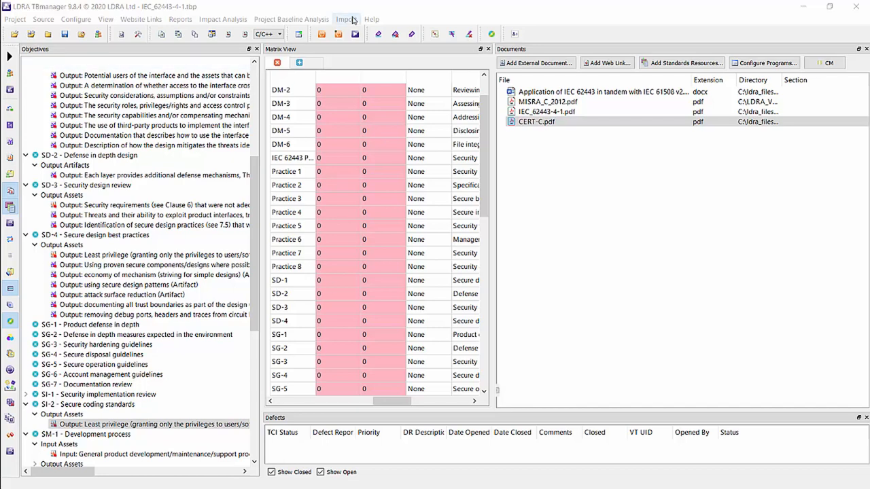
- Bring up Import Standards Objectives and select IEC 62443 Edition 1.0 - English to view its details
left_click(346, 18)
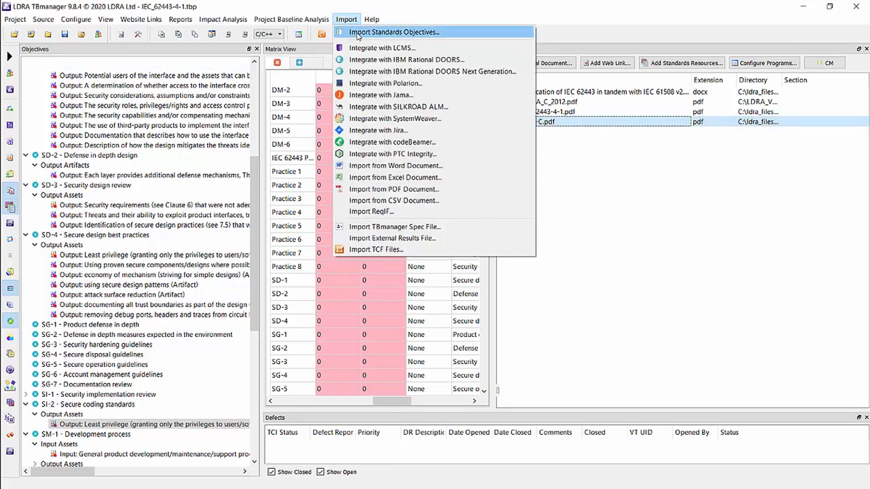
left_click(394, 32)
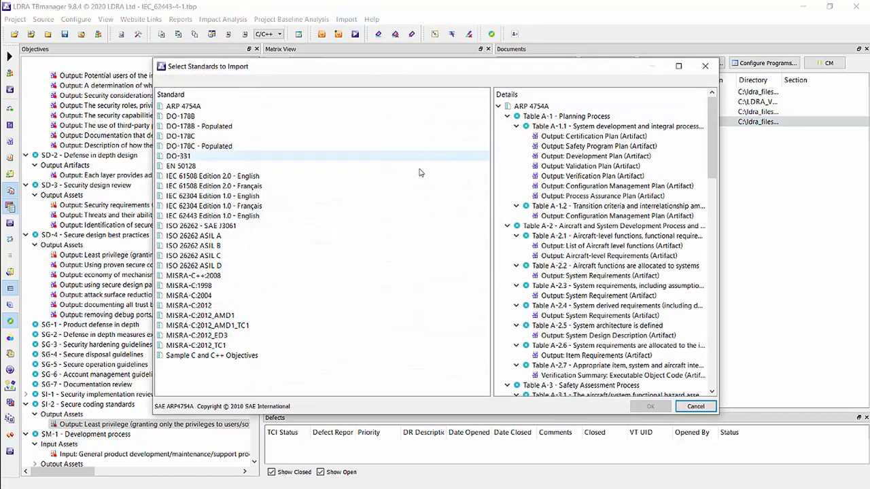
mouse_move(427, 367)
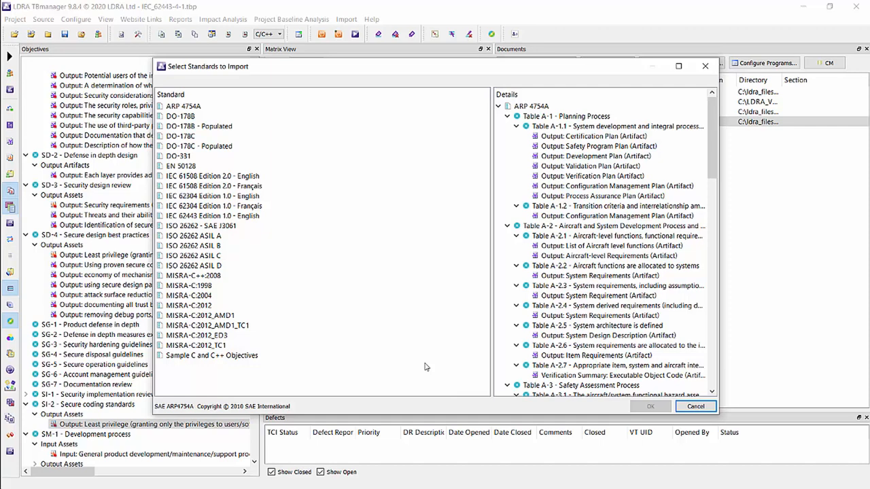
mouse_move(342, 242)
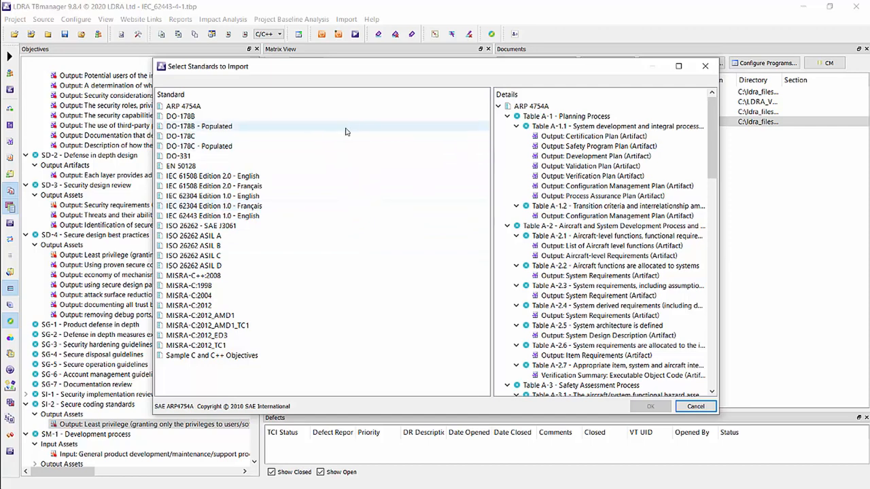
left_click(180, 116)
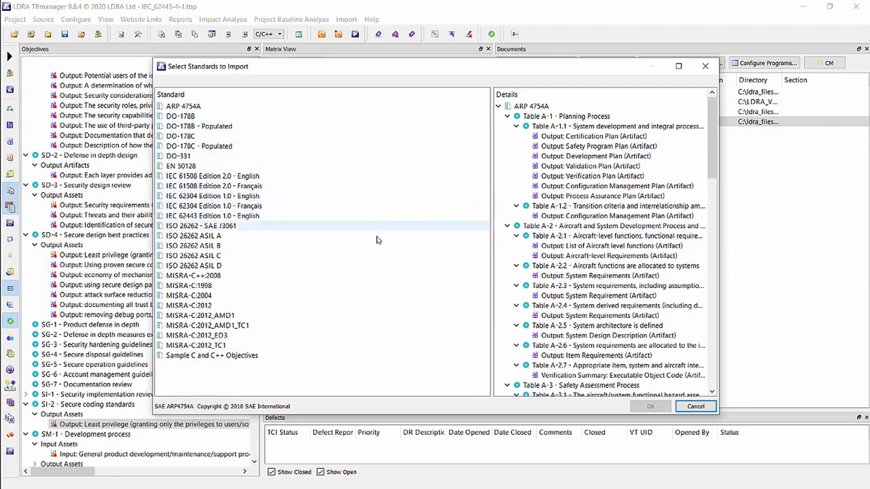
left_click(212, 215)
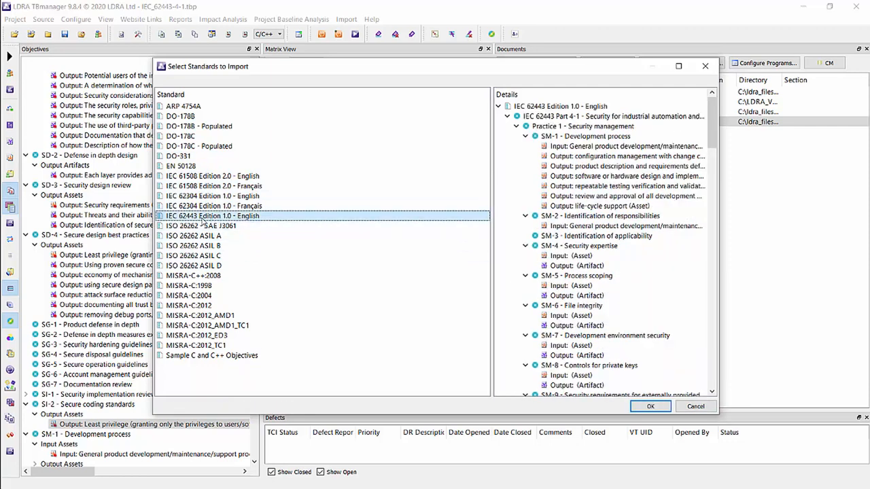
mouse_move(303, 224)
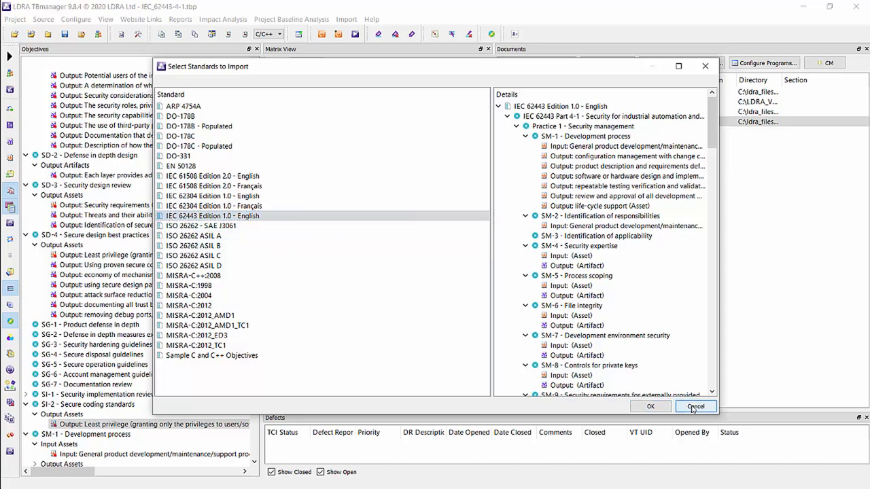
- Cancel the standards import and select the SI-2 Secure coding standards objective
left_click(696, 406)
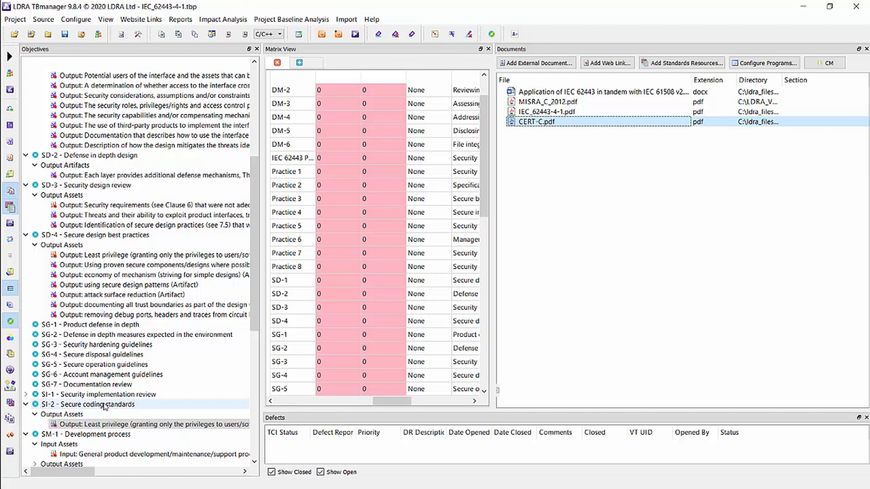
left_click(95, 375)
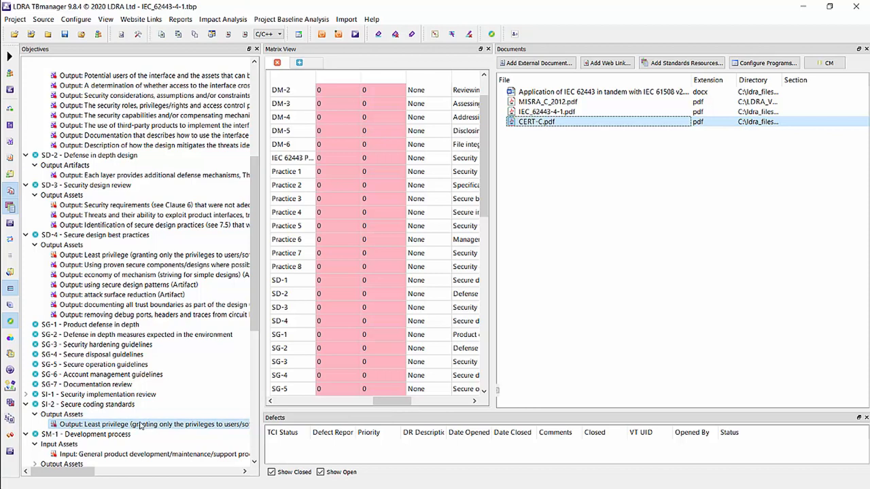
mouse_move(143, 424)
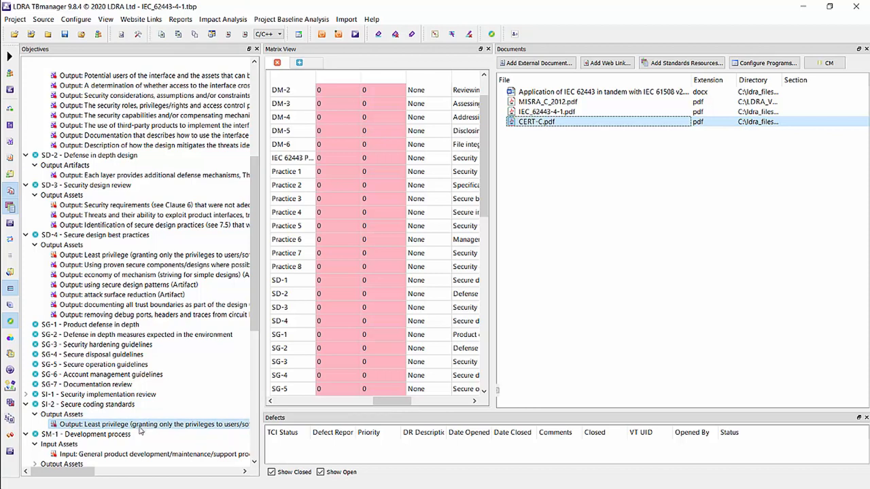
mouse_move(154, 434)
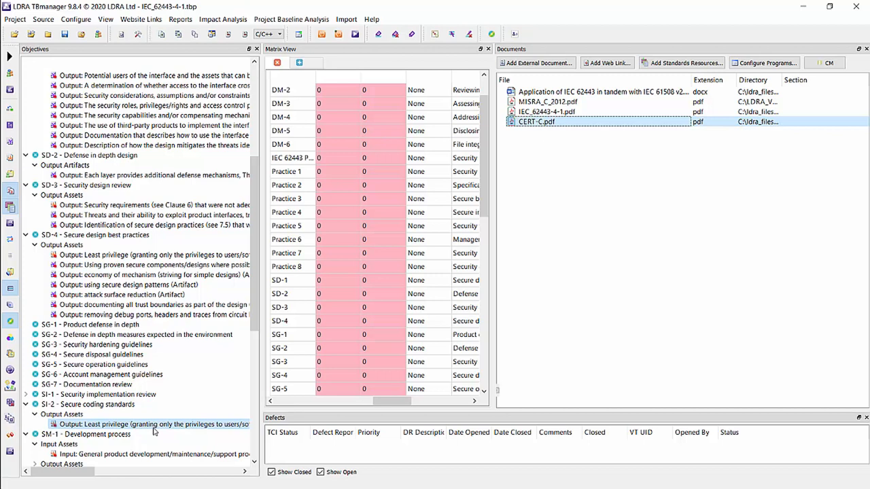
mouse_move(626, 130)
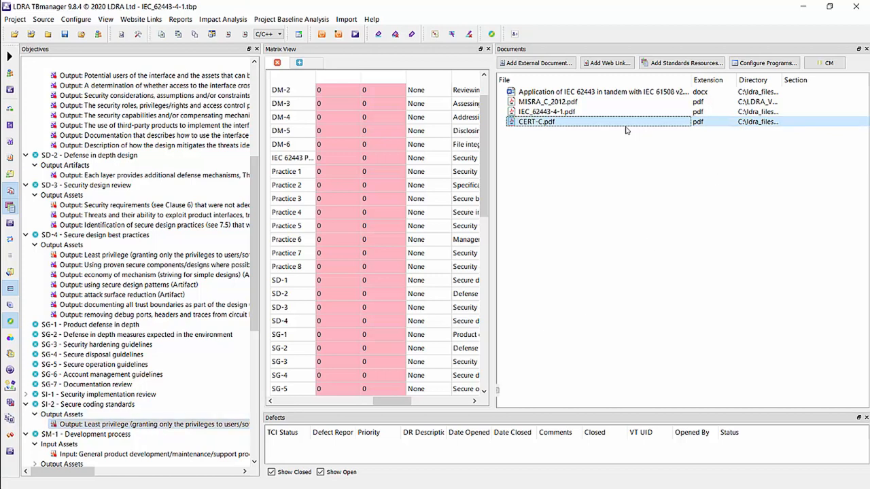
mouse_move(617, 178)
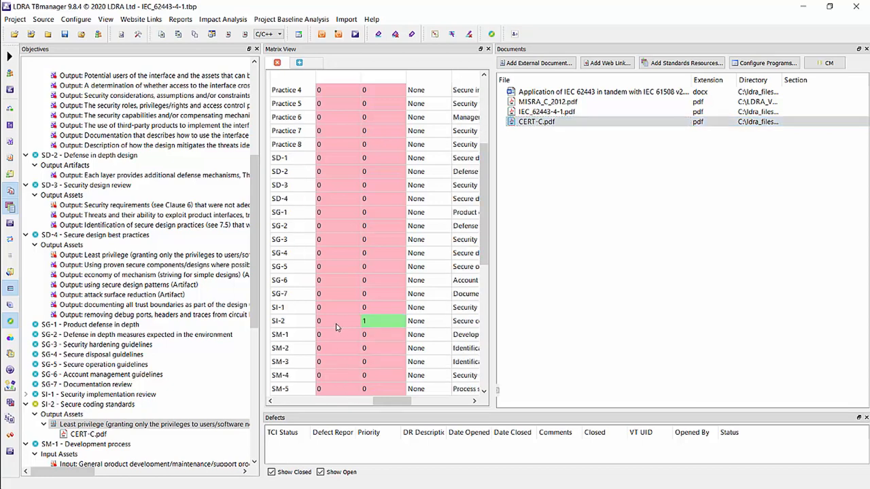
mouse_move(398, 408)
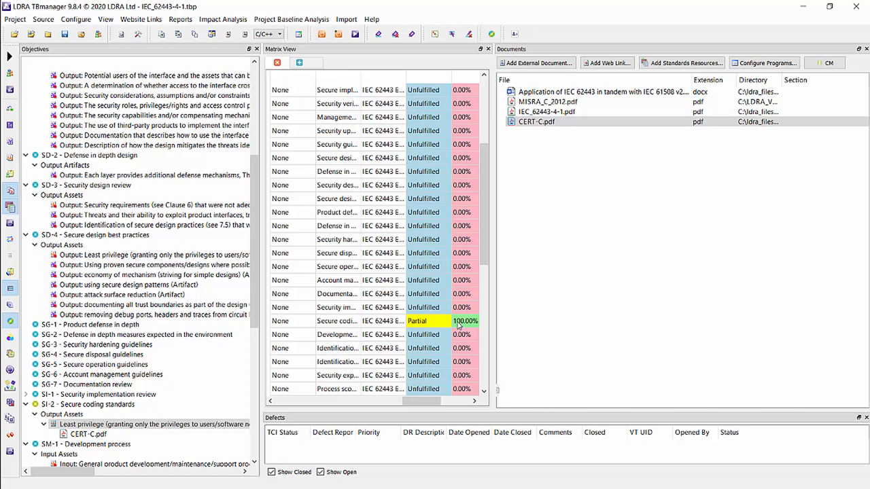
mouse_move(454, 239)
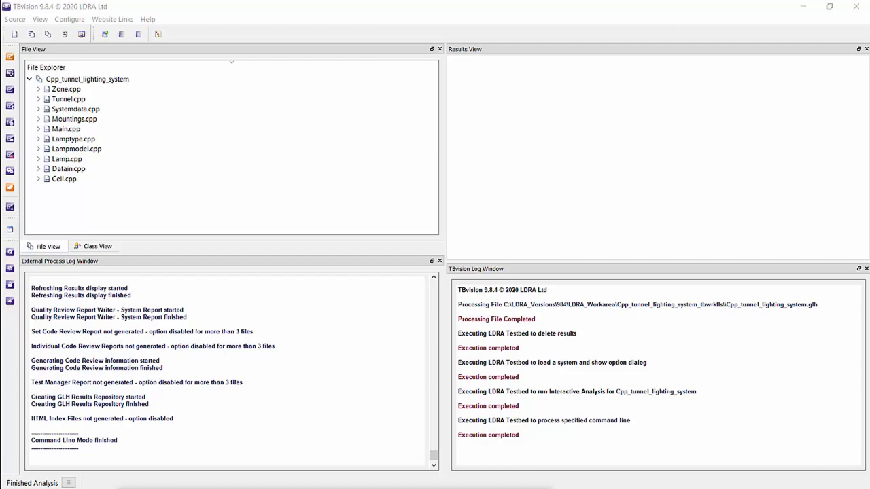
- Select Cpp_tunnel_lighting_system, confirm CERT-C++:2016 as its standard model and view its code review
left_click(87, 78)
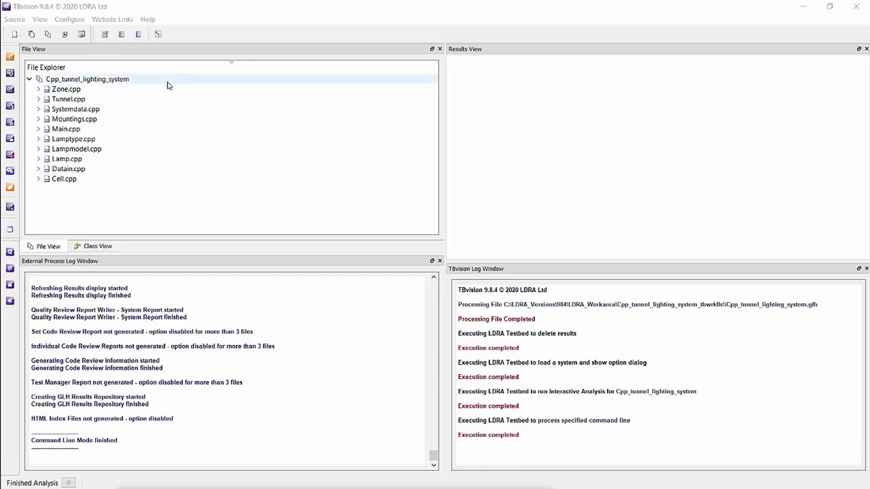
left_click(88, 78)
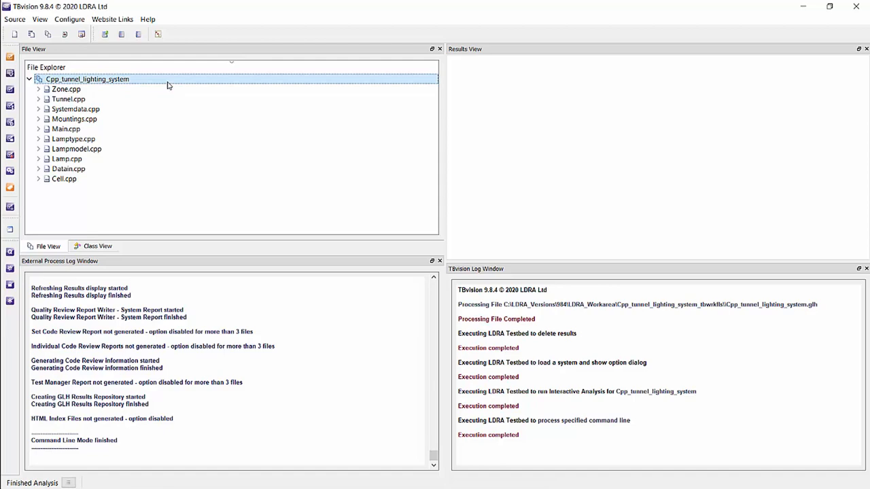
right_click(87, 79)
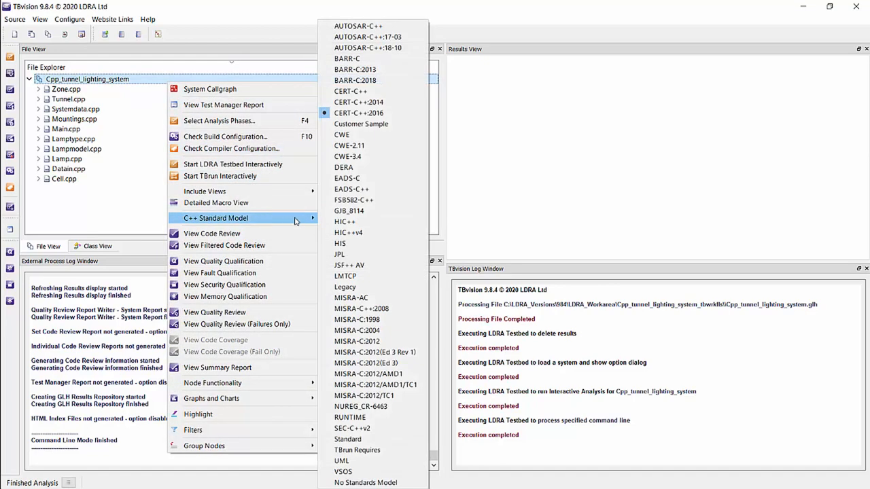
mouse_move(352, 297)
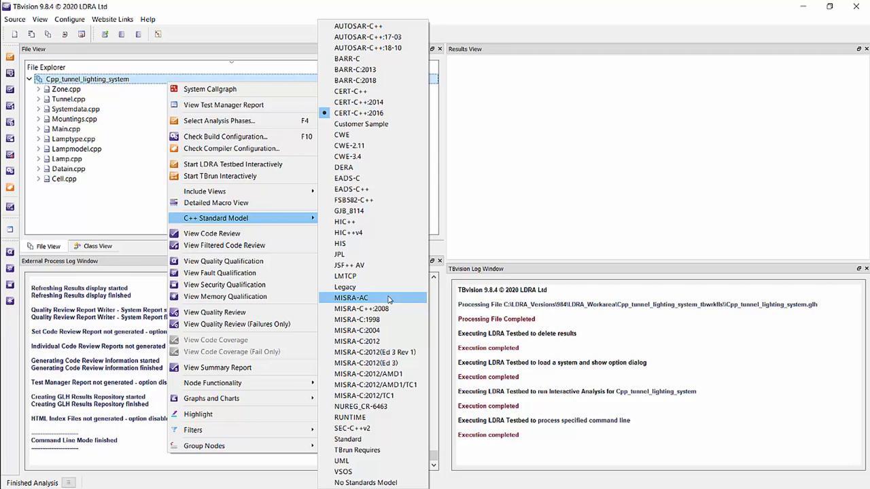
mouse_move(401, 113)
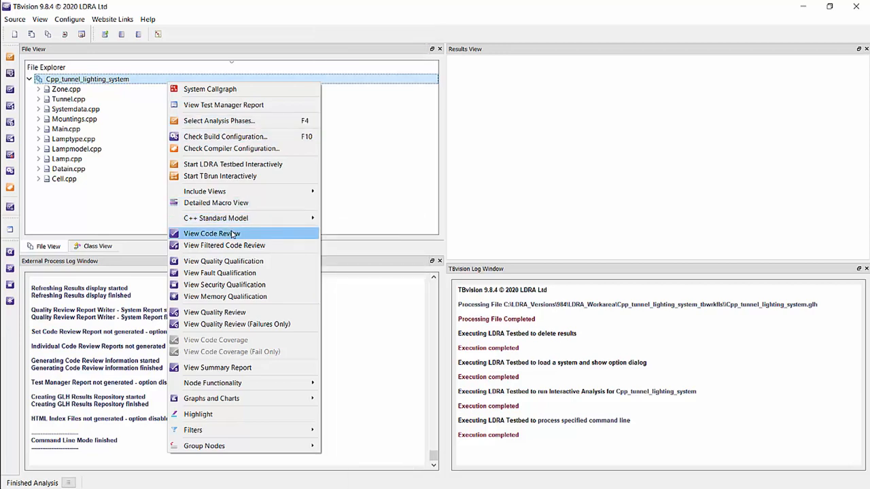
mouse_move(252, 233)
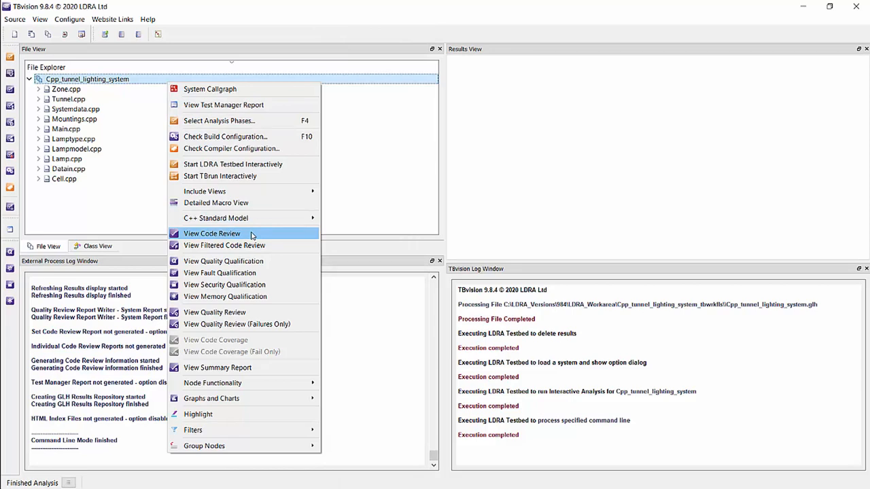
left_click(211, 233)
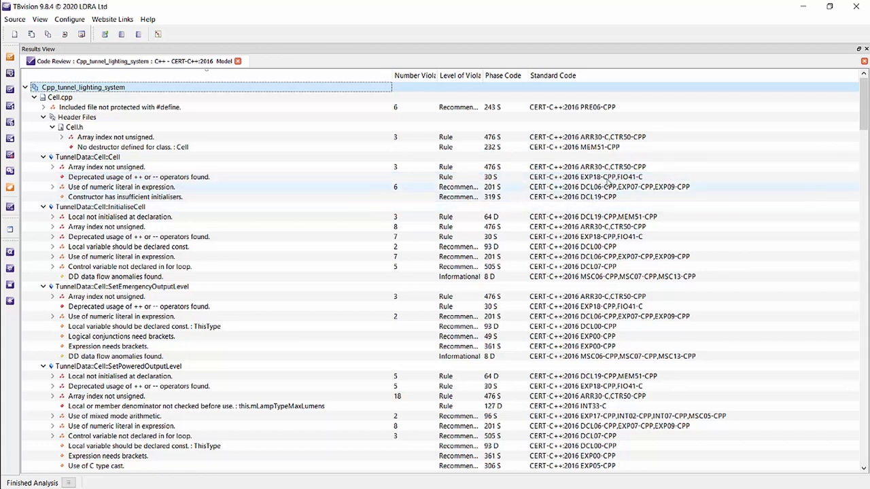
- Inspect the deprecated ++/-- operator violation and generate the code review report
left_click(139, 177)
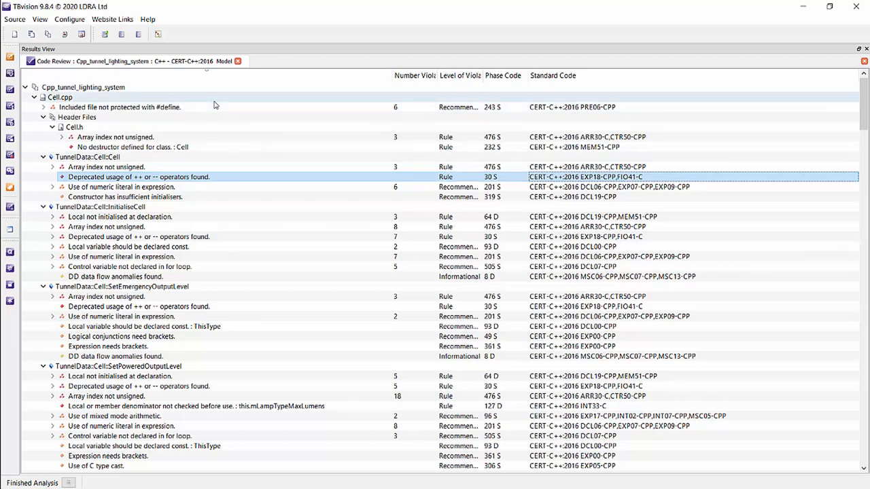
right_click(83, 87)
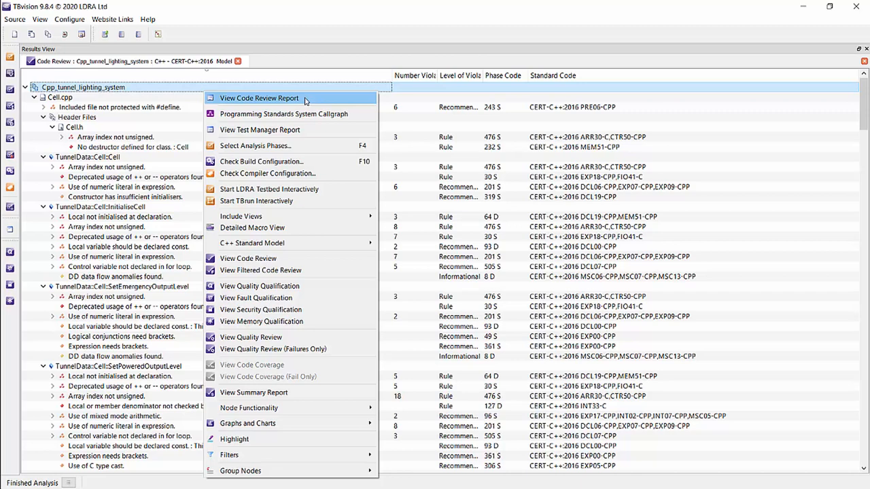
left_click(259, 98)
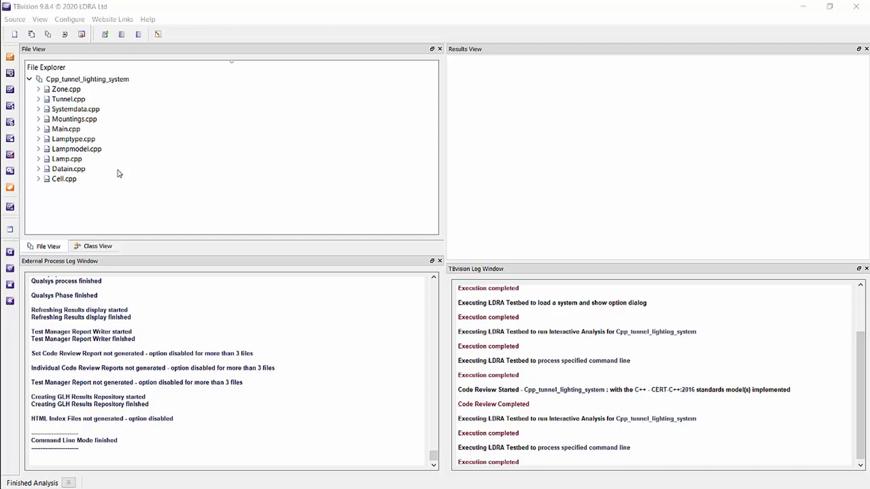
- Start TBrun interactively from the Cpp_tunnel_lighting_system project actions
right_click(87, 79)
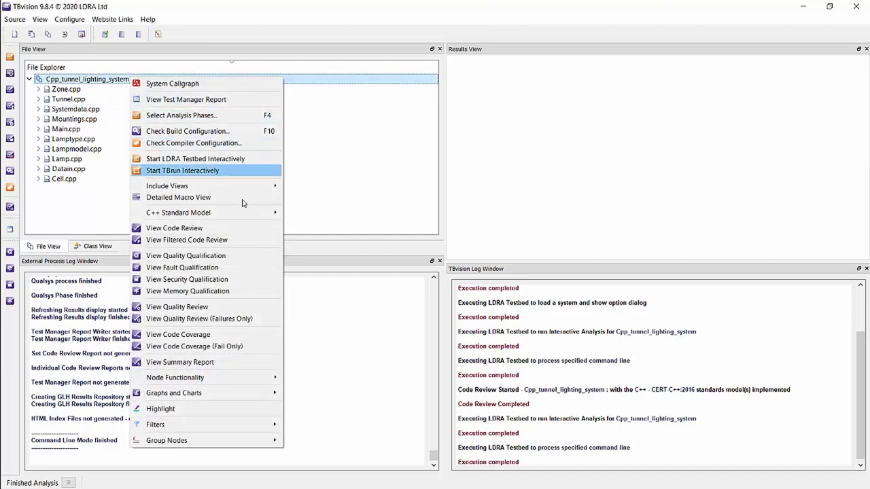
left_click(178, 334)
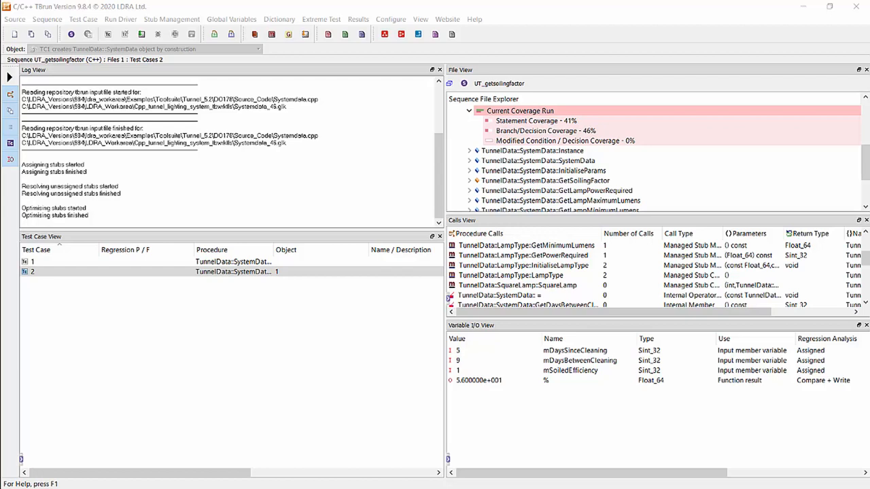
mouse_move(244, 293)
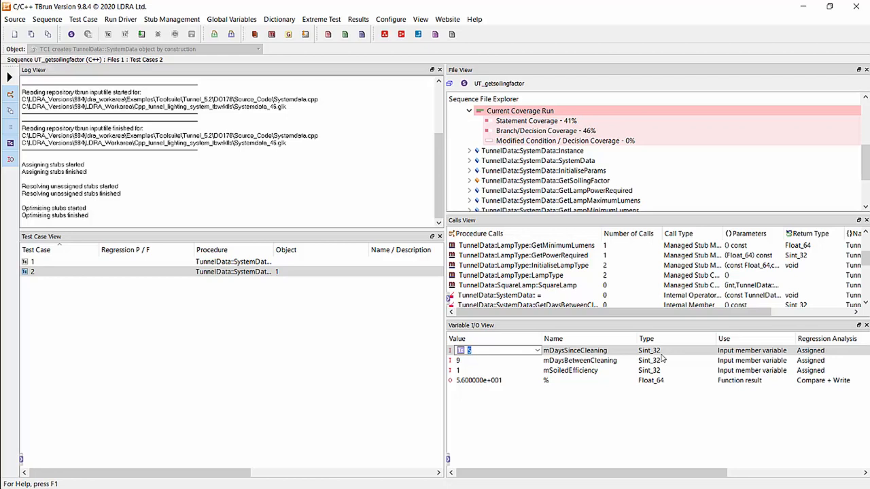
mouse_move(507, 409)
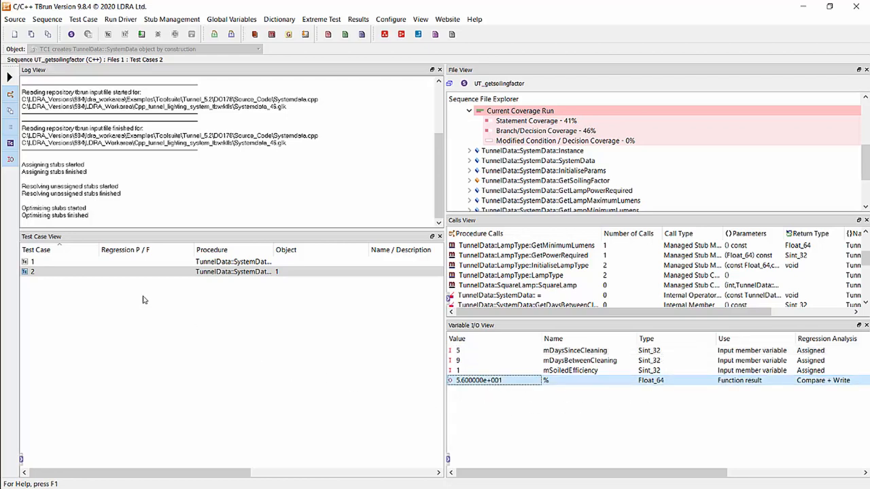
mouse_move(141, 36)
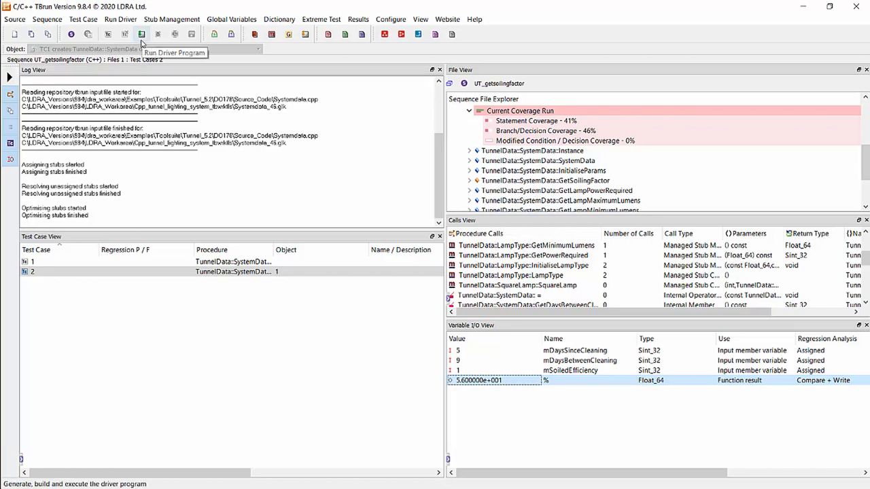
- Run the driver program to build and execute both UT_getsoilingfactor test cases
left_click(138, 37)
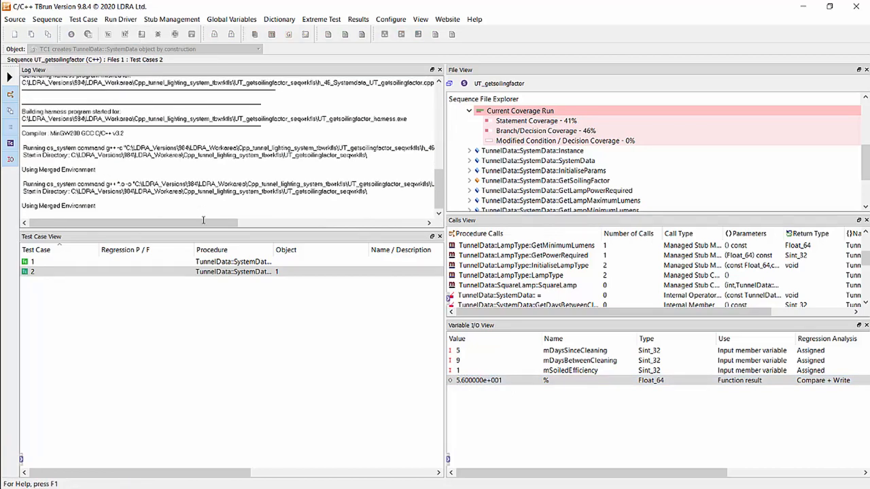